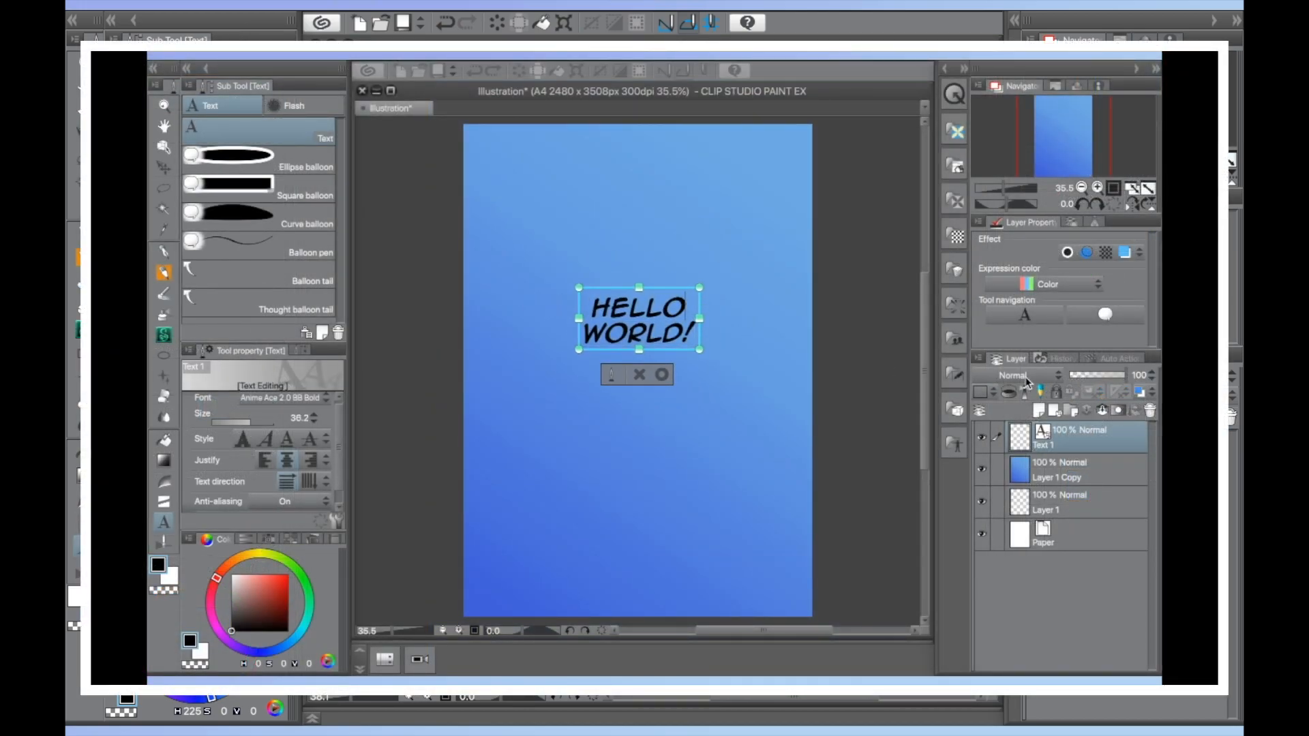
- Choose shape-based balloons with black outline and white fill colour
{"action": "left_click", "coordinate": [660, 374]}
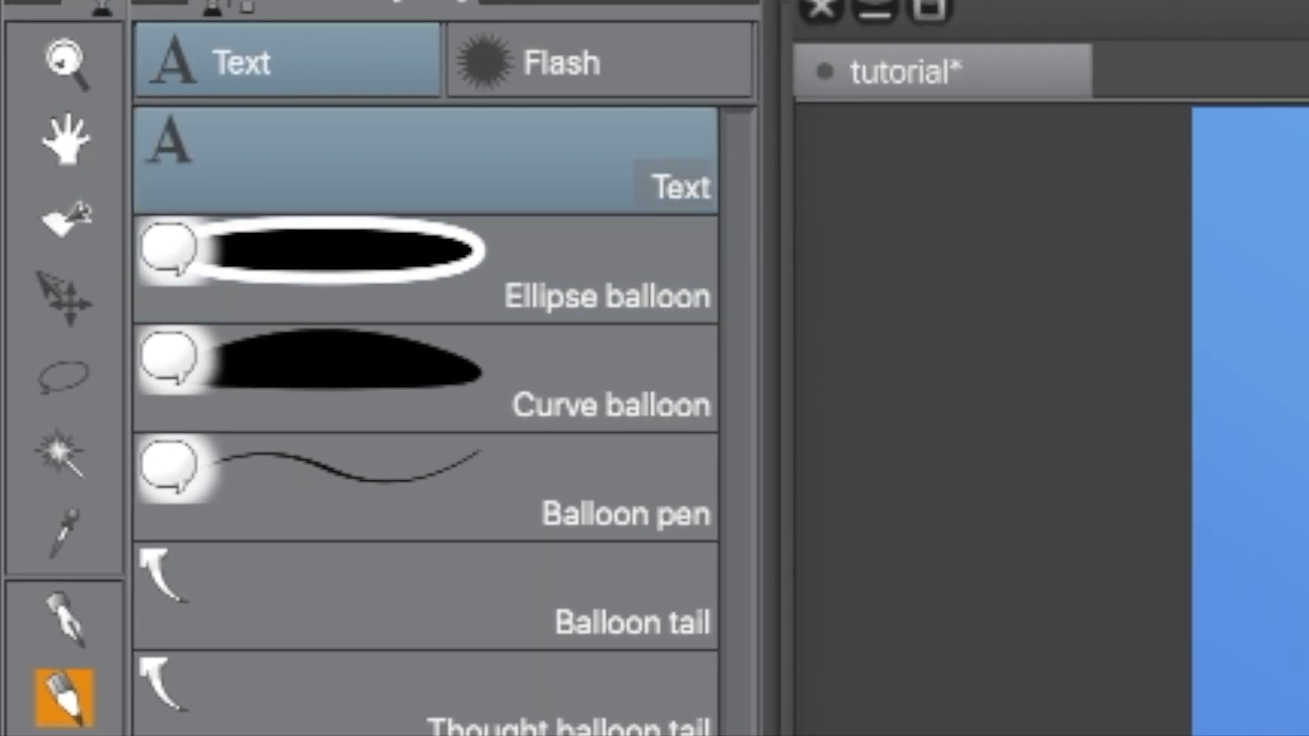
{"action": "mouse_move", "coordinate": [839, 334]}
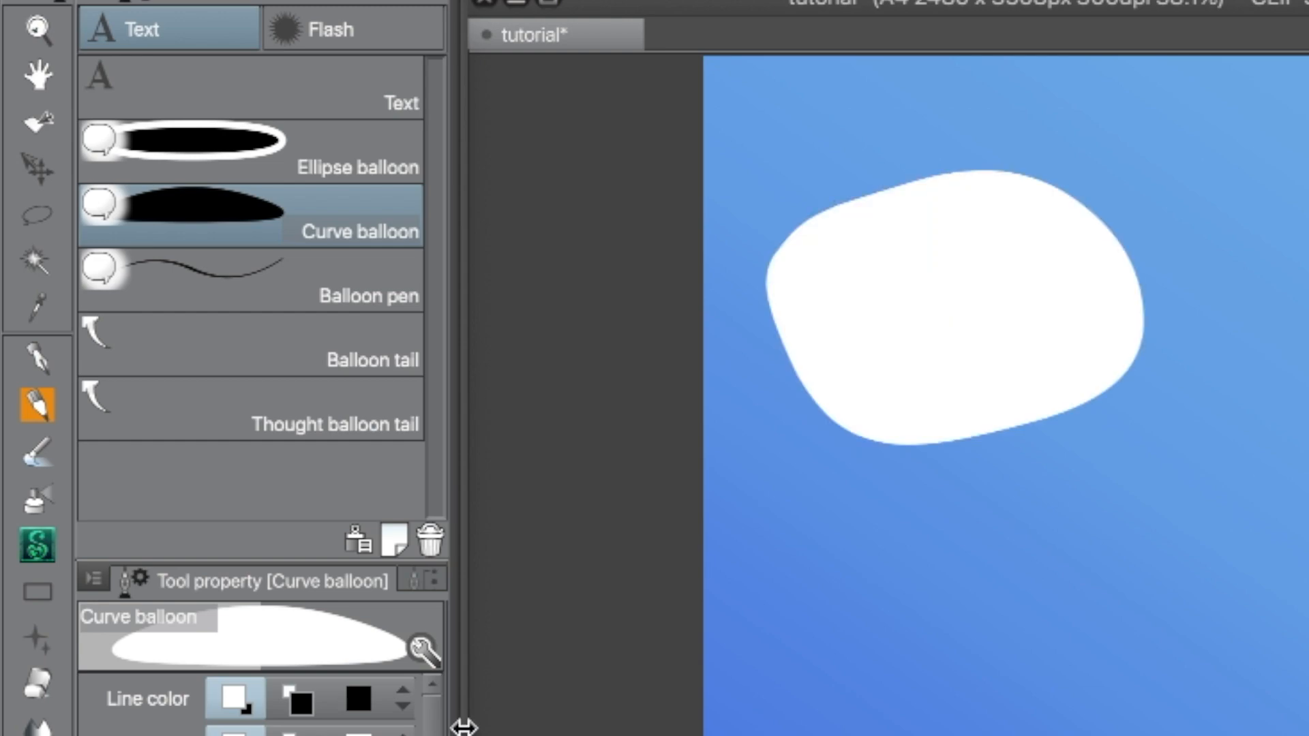
{"action": "left_click", "coordinate": [251, 279]}
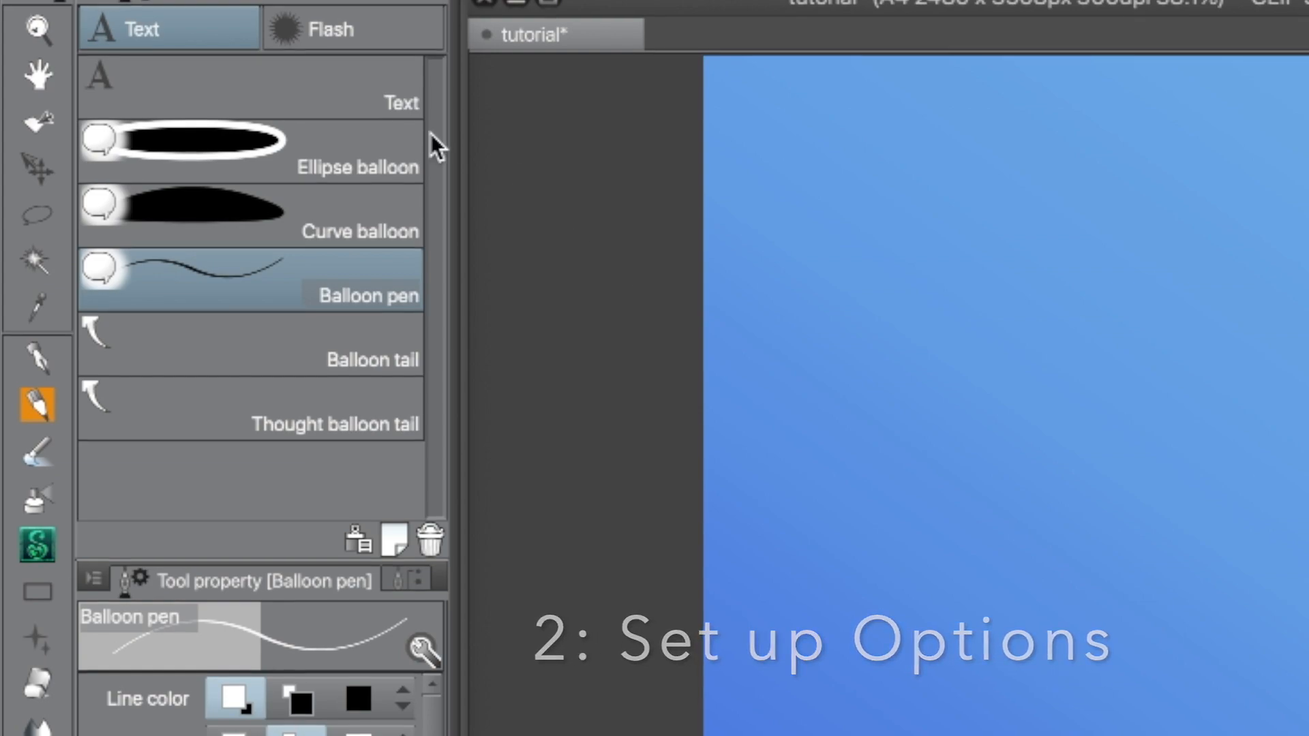
{"action": "left_click", "coordinate": [251, 148]}
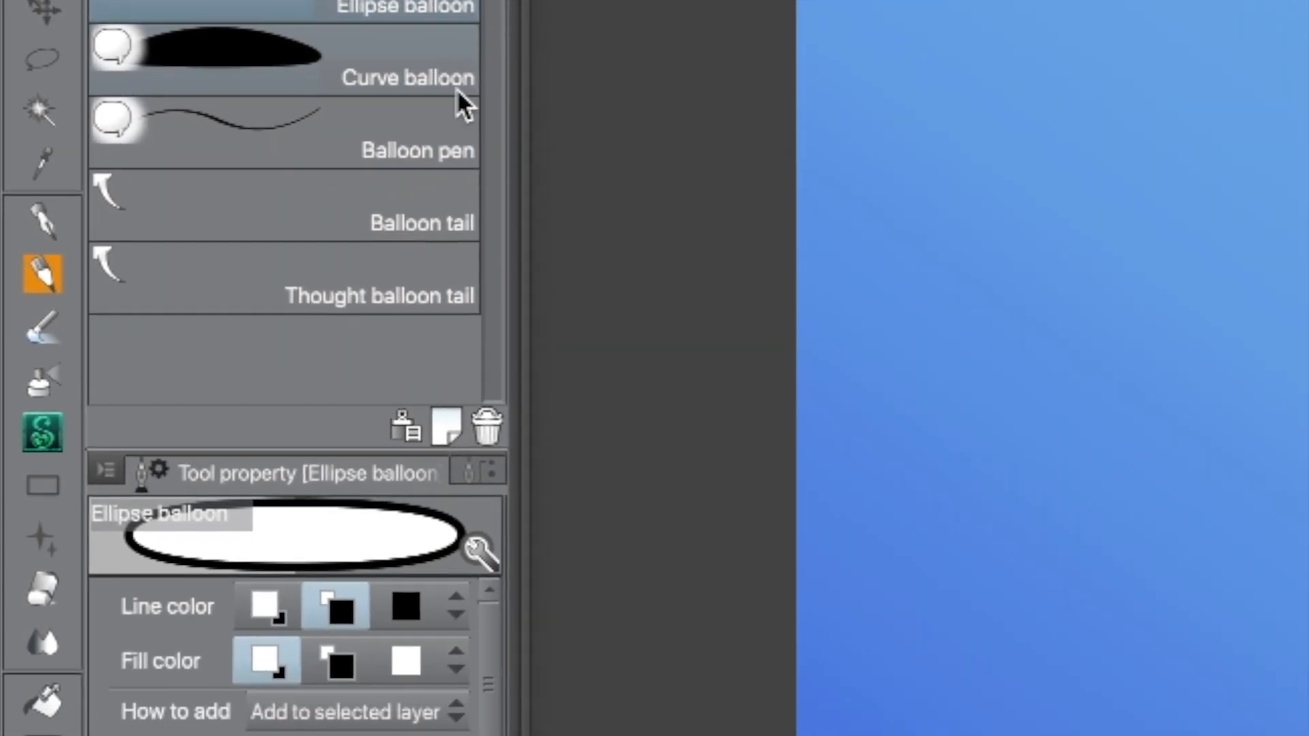
{"action": "scroll", "scroll_direction": "down", "scroll_amount": 3}
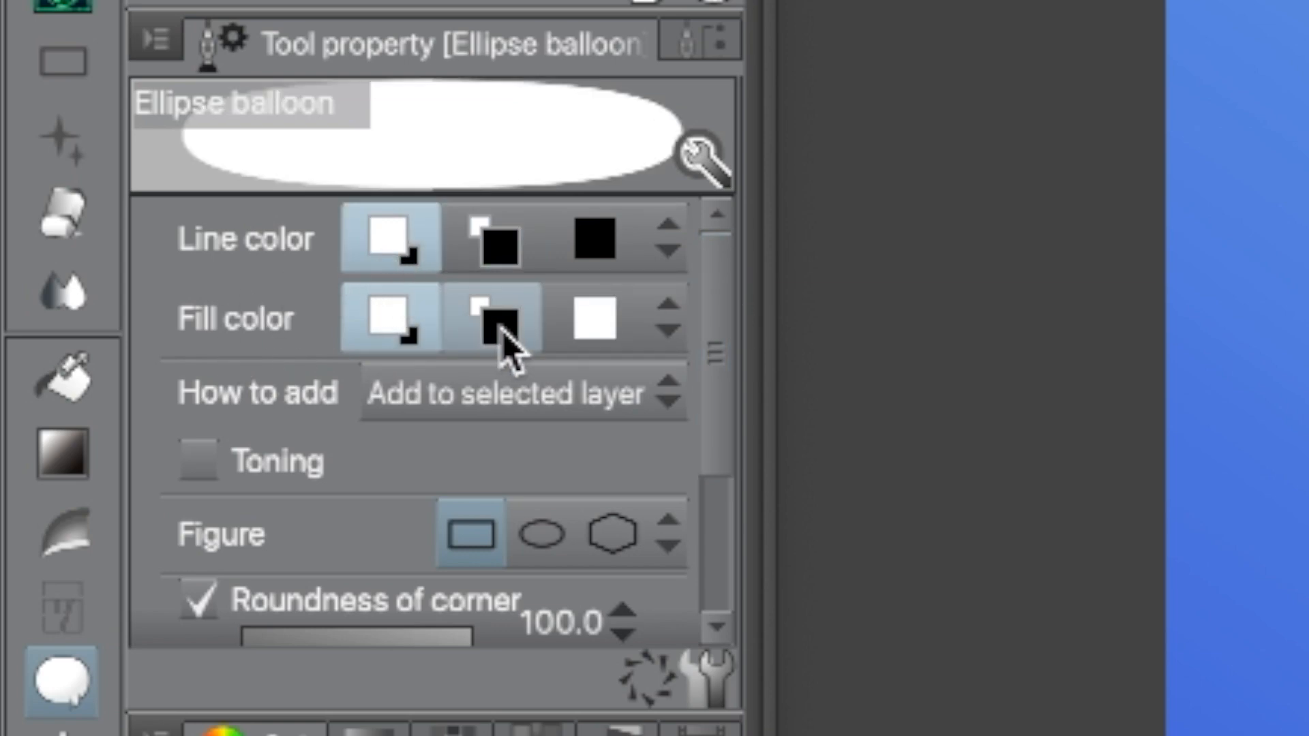
{"action": "left_click", "coordinate": [593, 239]}
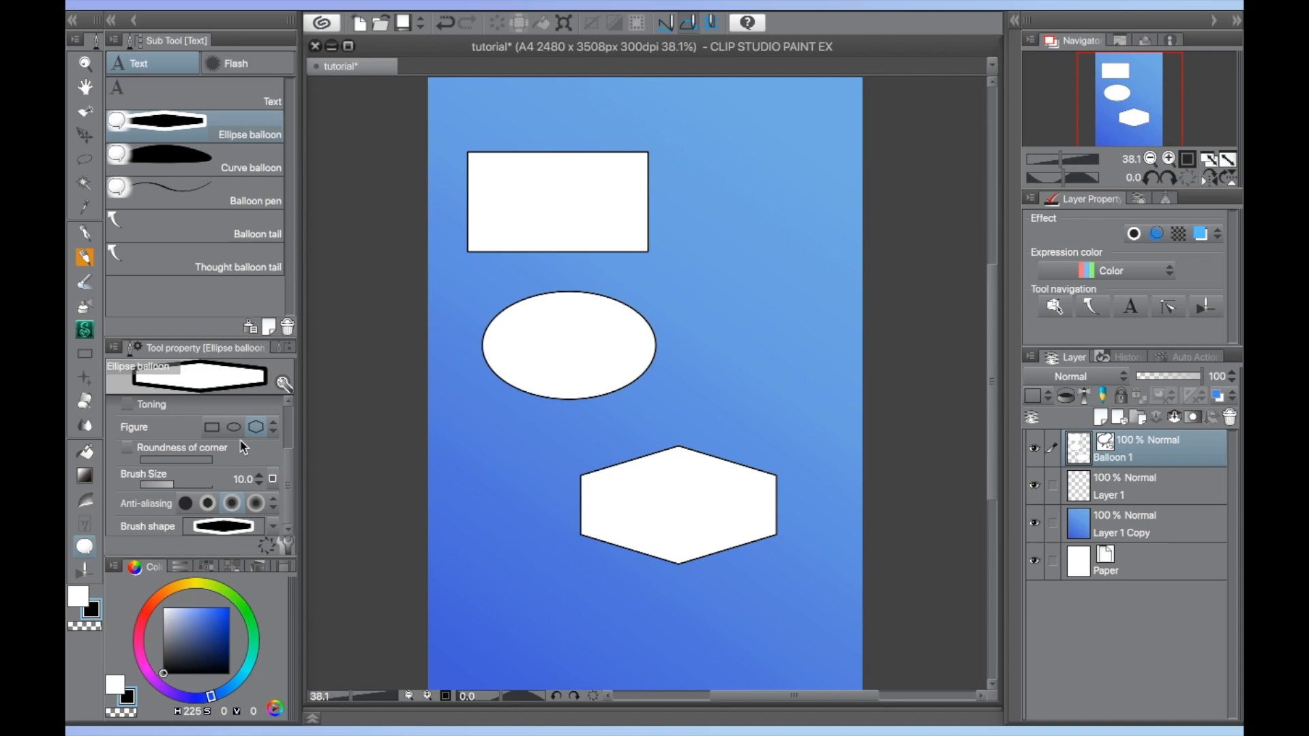
- Pick the rectangle figure with corner roundness 100 and review brush shape choices
{"action": "left_click", "coordinate": [211, 427]}
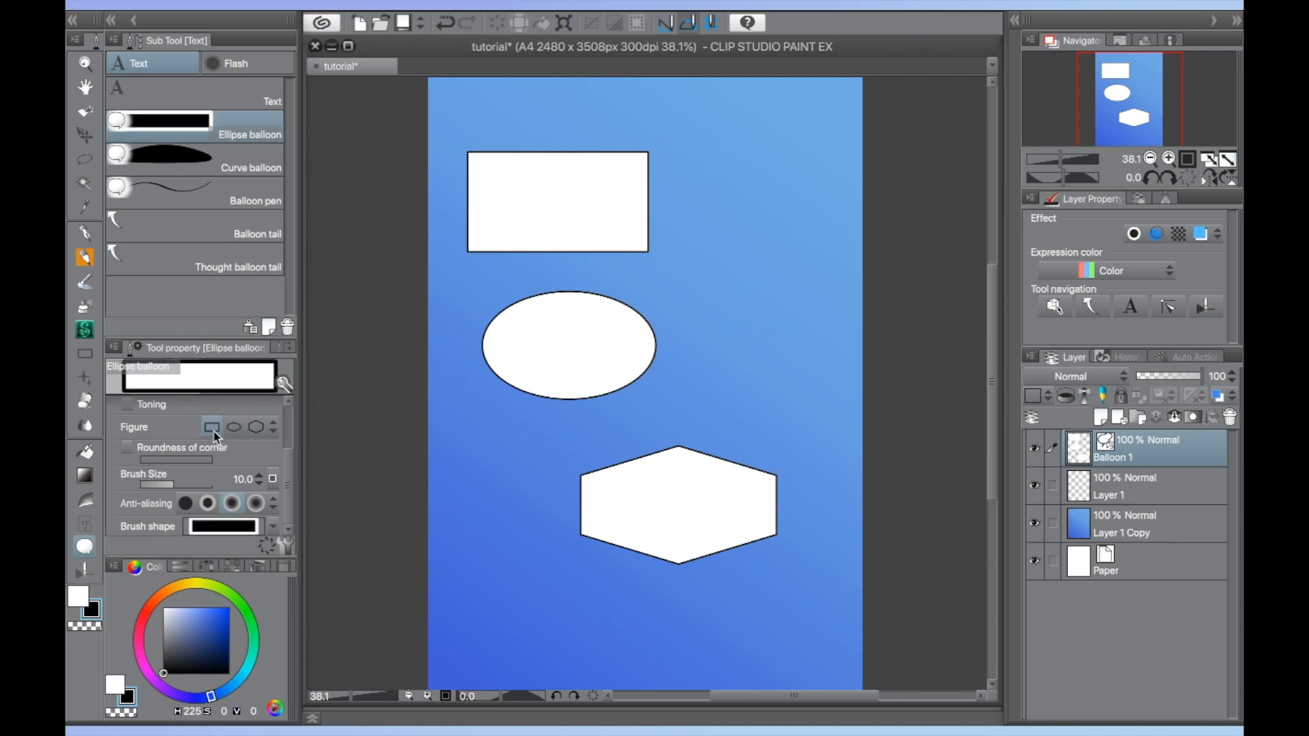
{"action": "left_click", "coordinate": [127, 447]}
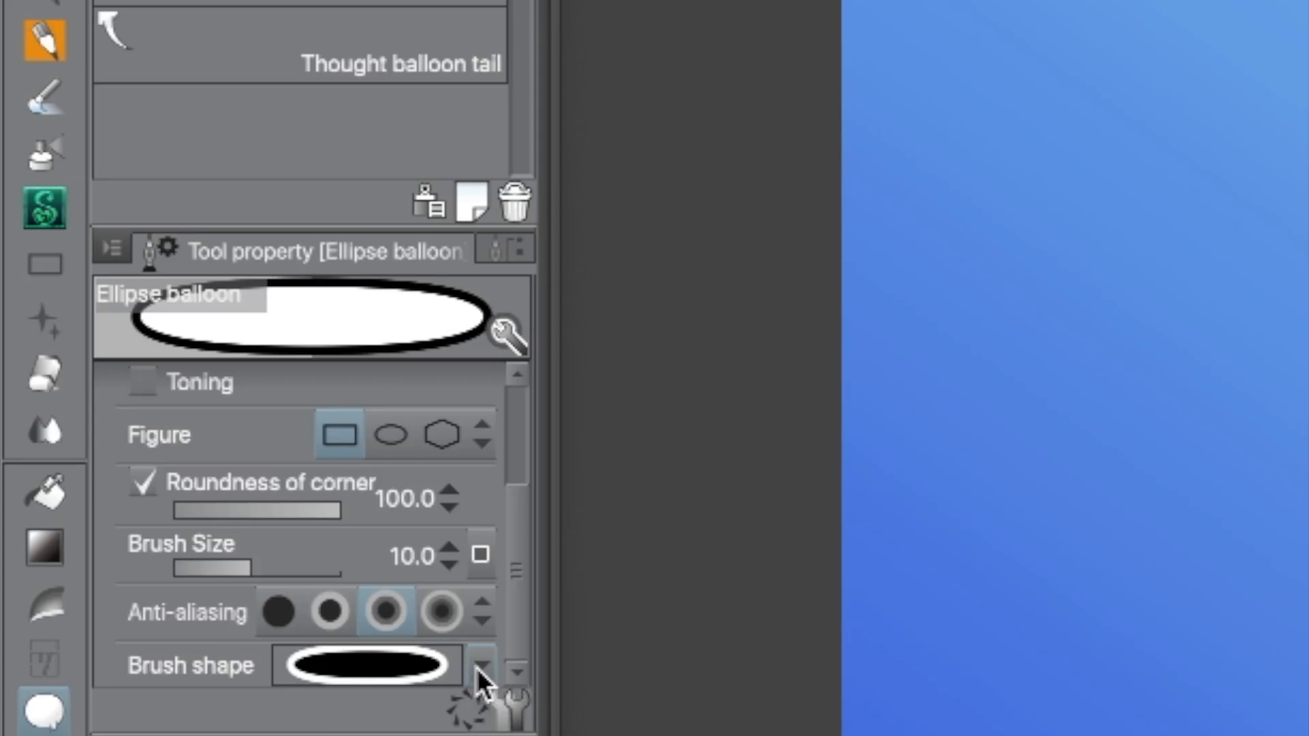
{"action": "left_click", "coordinate": [480, 664]}
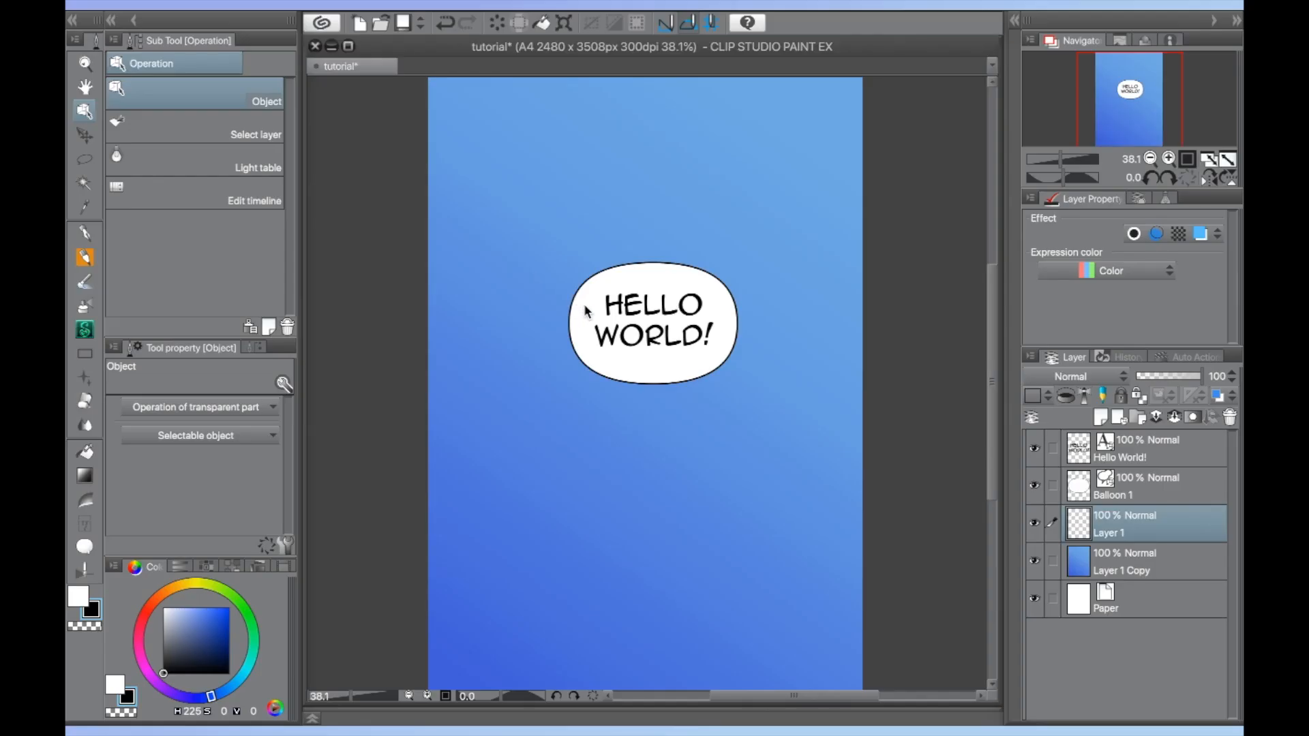
- Select the rounded white balloon around the HELLO WORLD! text
{"action": "left_click", "coordinate": [653, 323]}
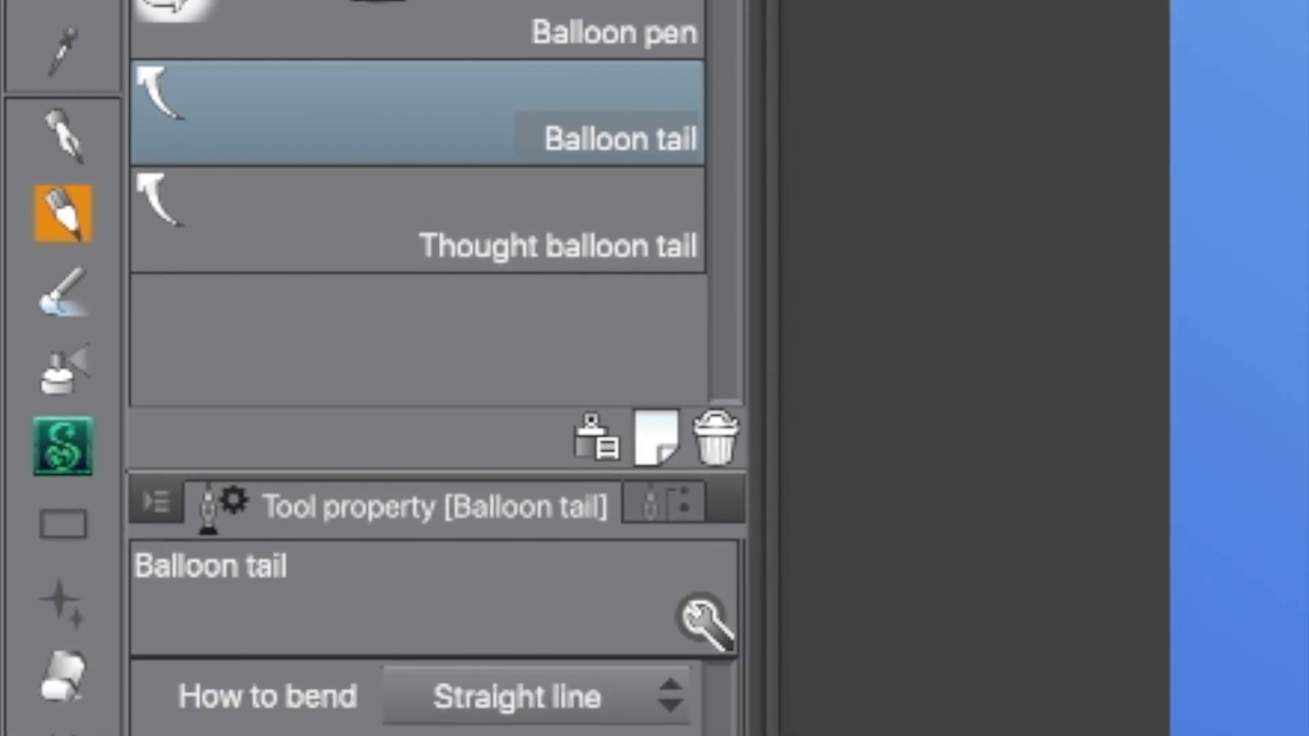
- Bring the Balloon tail settings into view: straight line bend, tail width 80
{"action": "scroll", "scroll_direction": "down", "scroll_amount": 3}
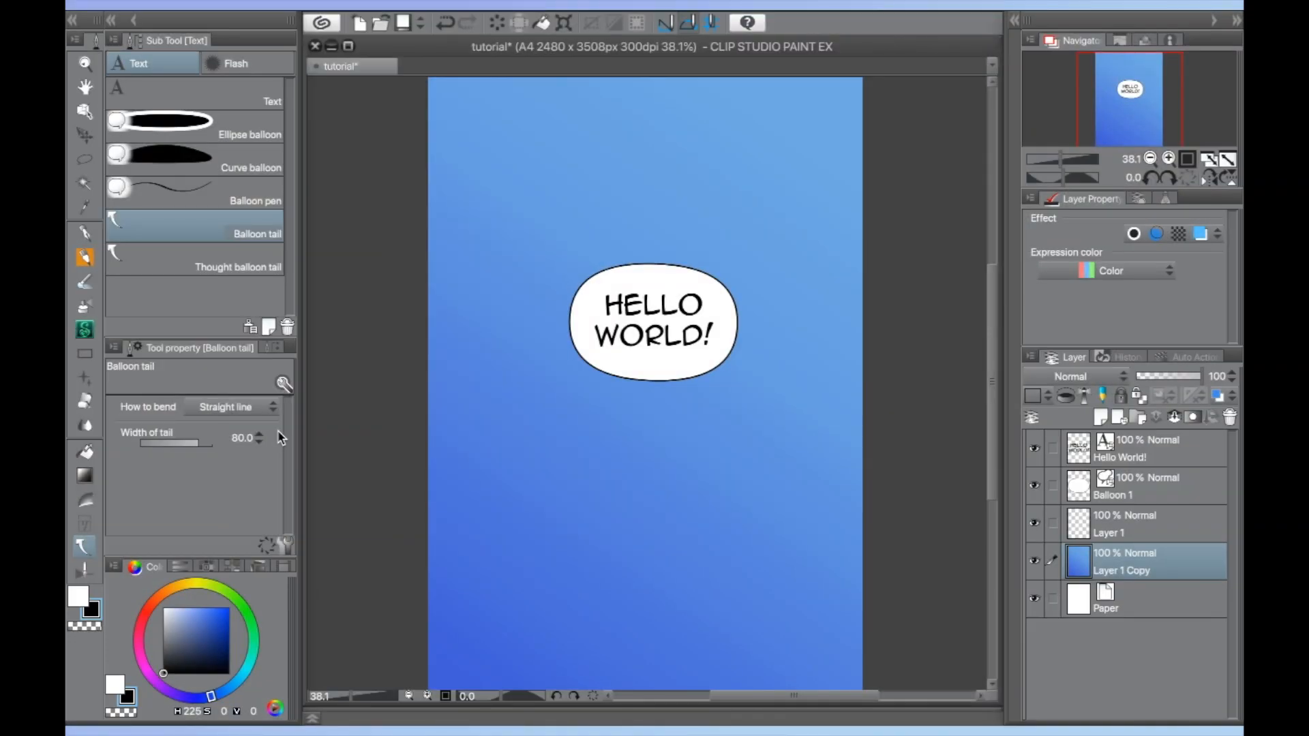
{"action": "mouse_move", "coordinate": [649, 360]}
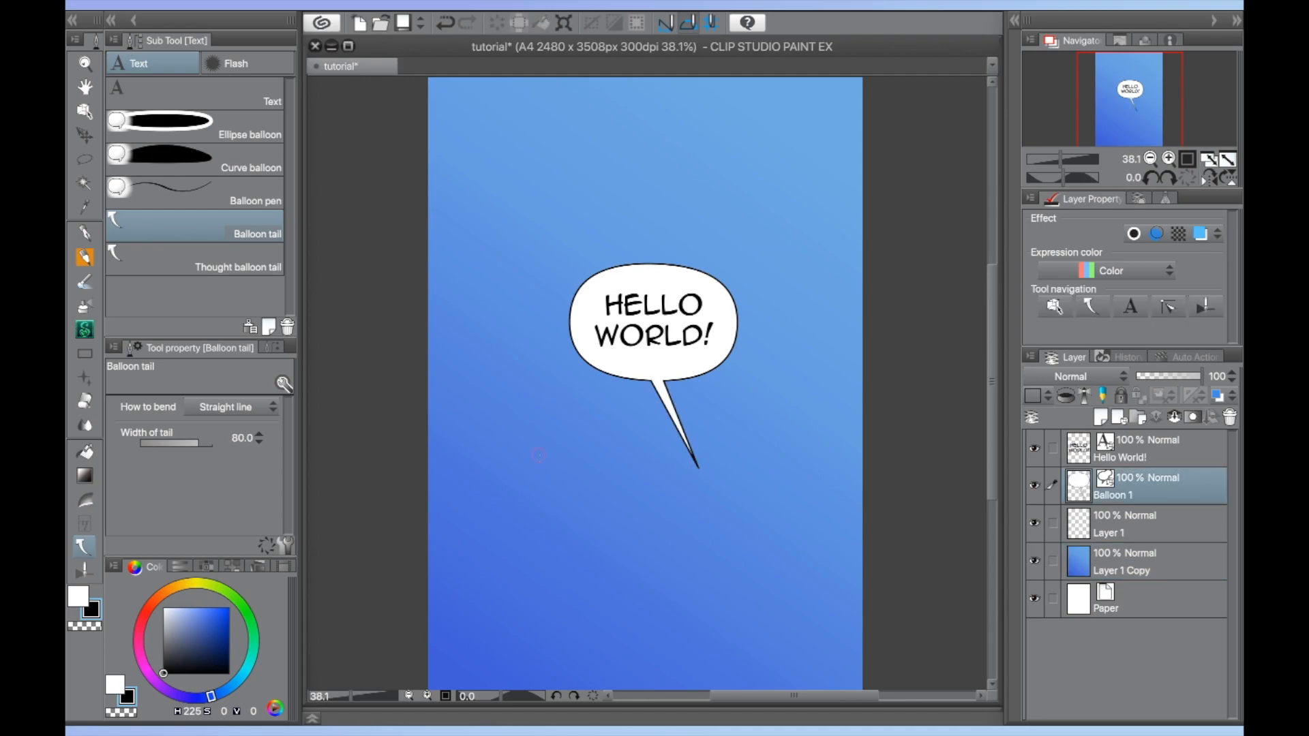
- Switch the tail to Polyline bending and start a bent tail from the balloon
{"action": "left_click", "coordinate": [233, 406]}
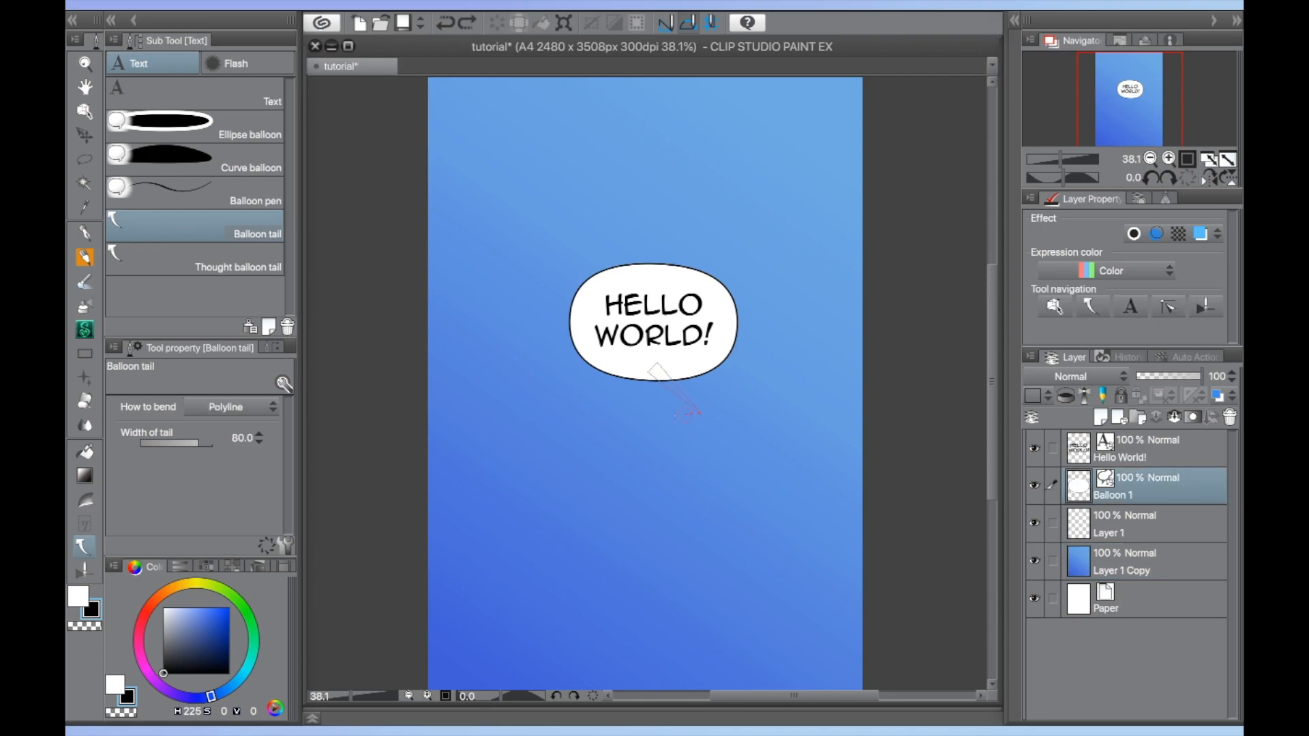
{"action": "left_click", "coordinate": [683, 454]}
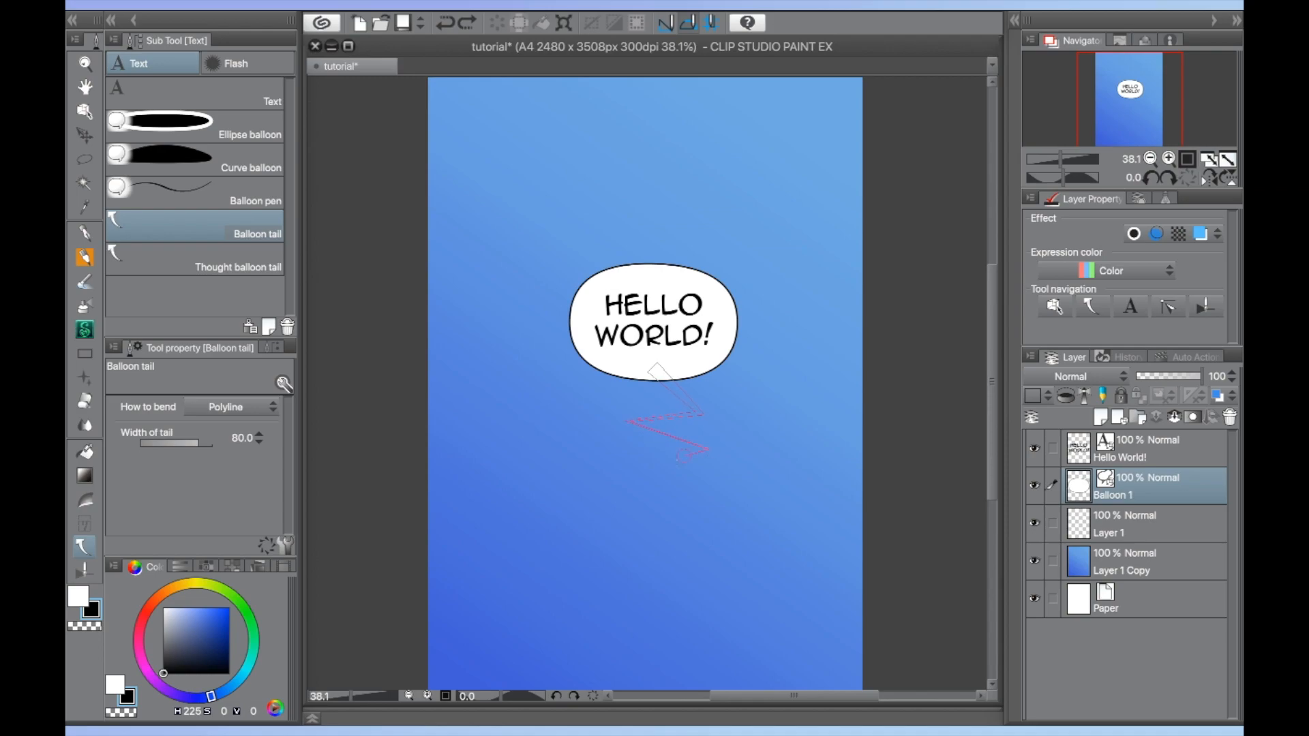